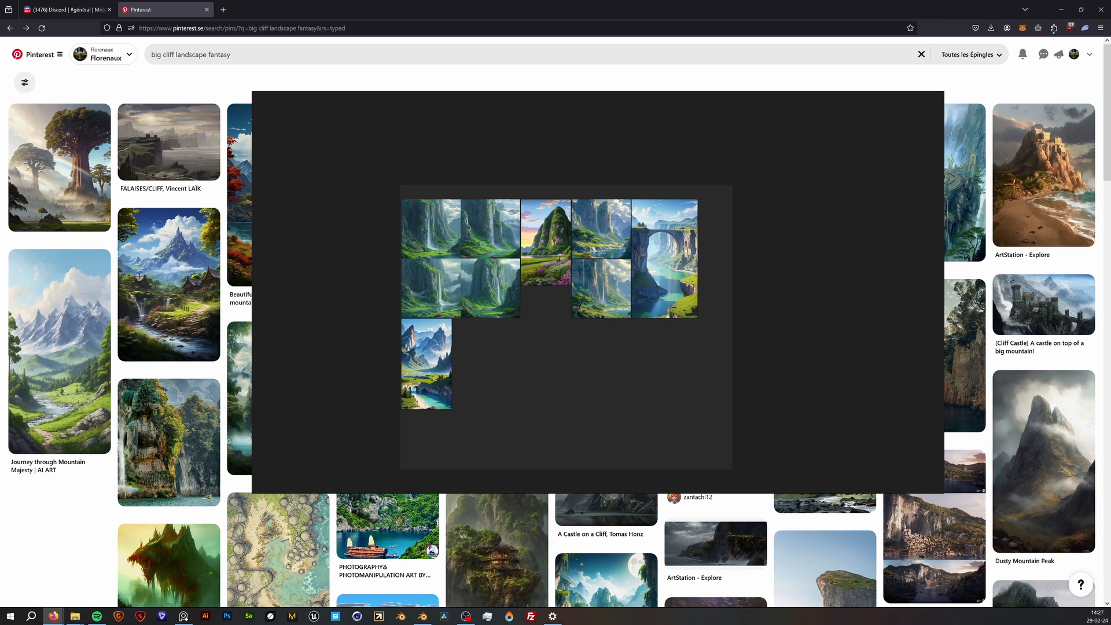
{"action": "mouse_move", "coordinate": [693, 90]}
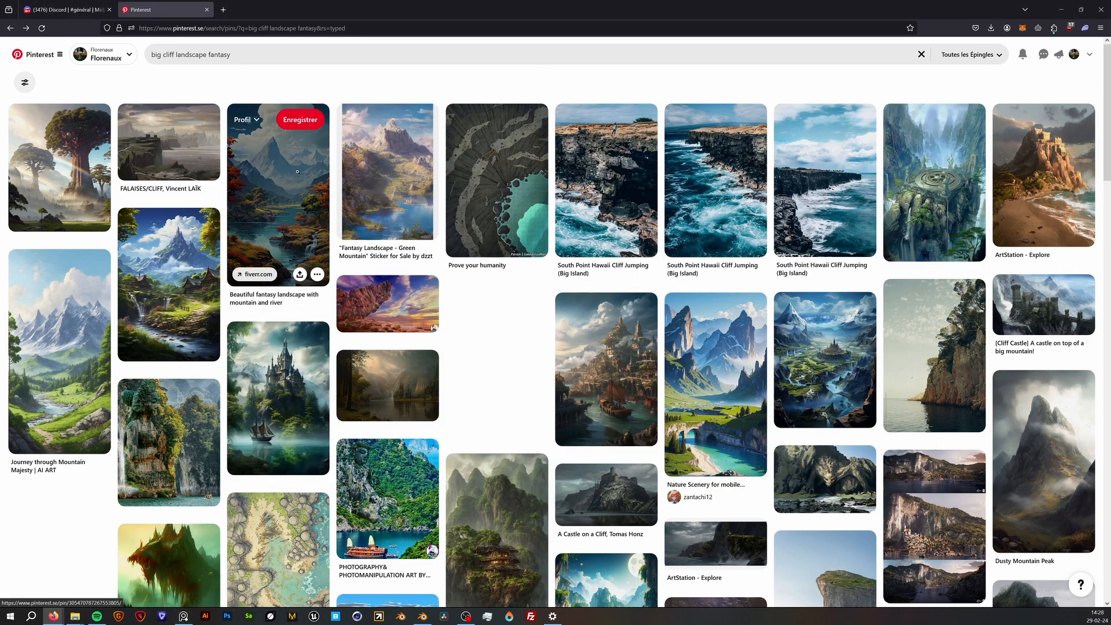
{"action": "mouse_move", "coordinate": [289, 136]}
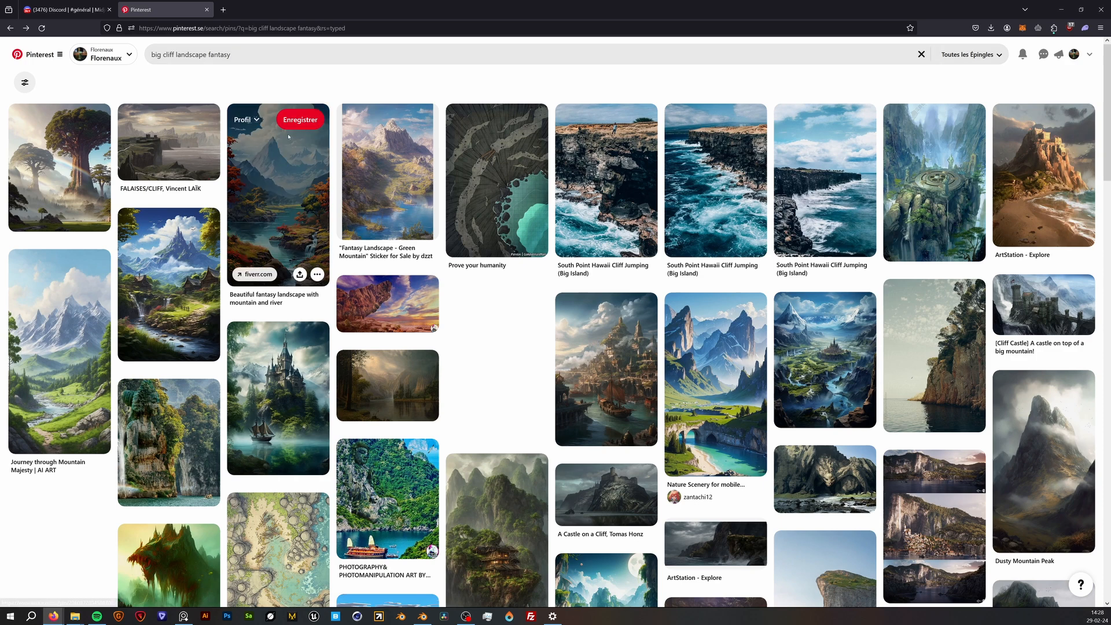
{"action": "mouse_move", "coordinate": [238, 72]}
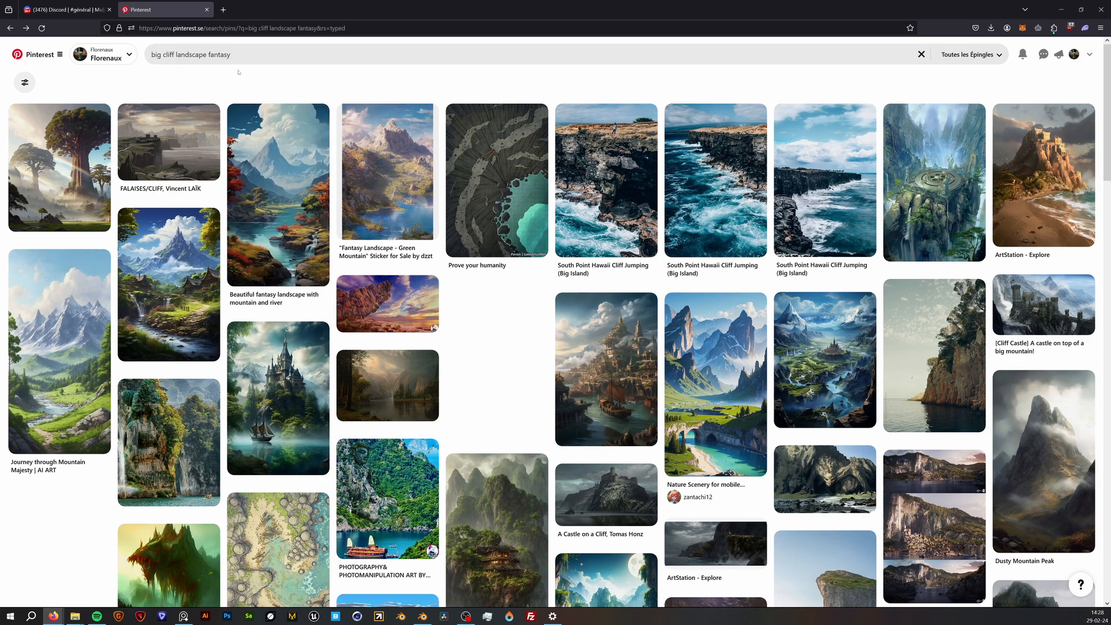
{"action": "mouse_move", "coordinate": [387, 170]}
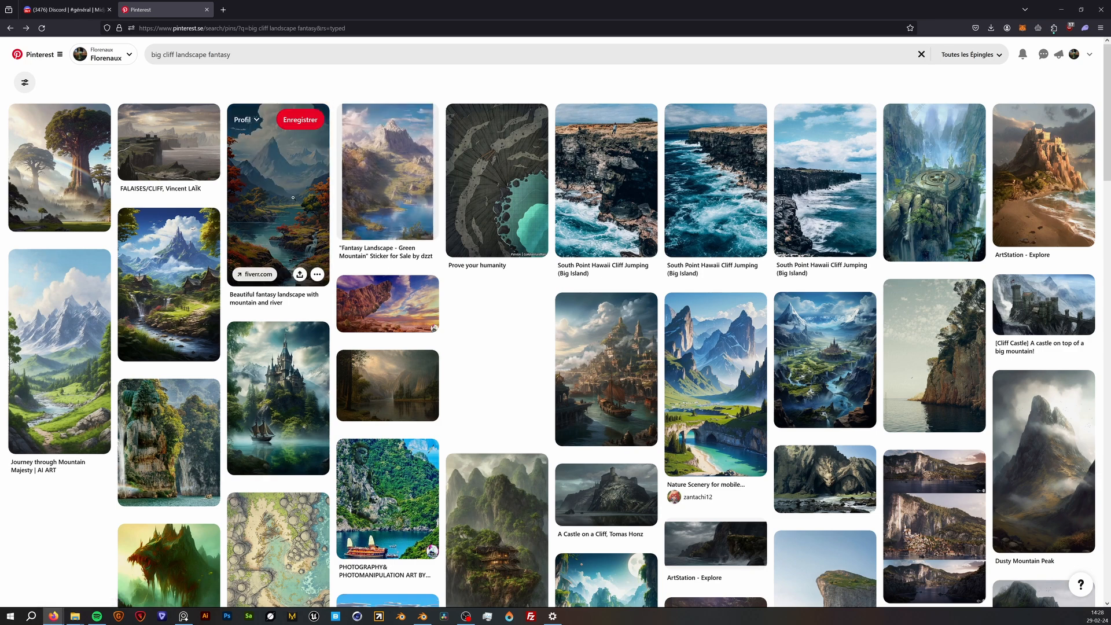
{"action": "mouse_move", "coordinate": [235, 234]}
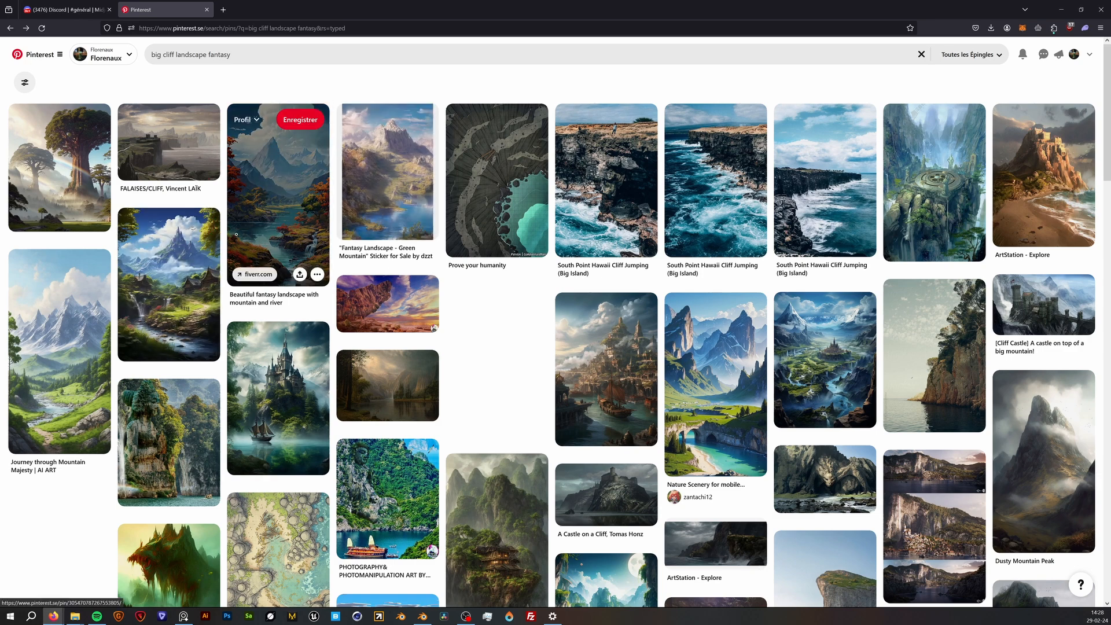
Step: Scroll through the Pinterest results for 'big cliff landscape fantasy'
{"action": "scroll", "scroll_direction": "down", "scroll_amount": 3}
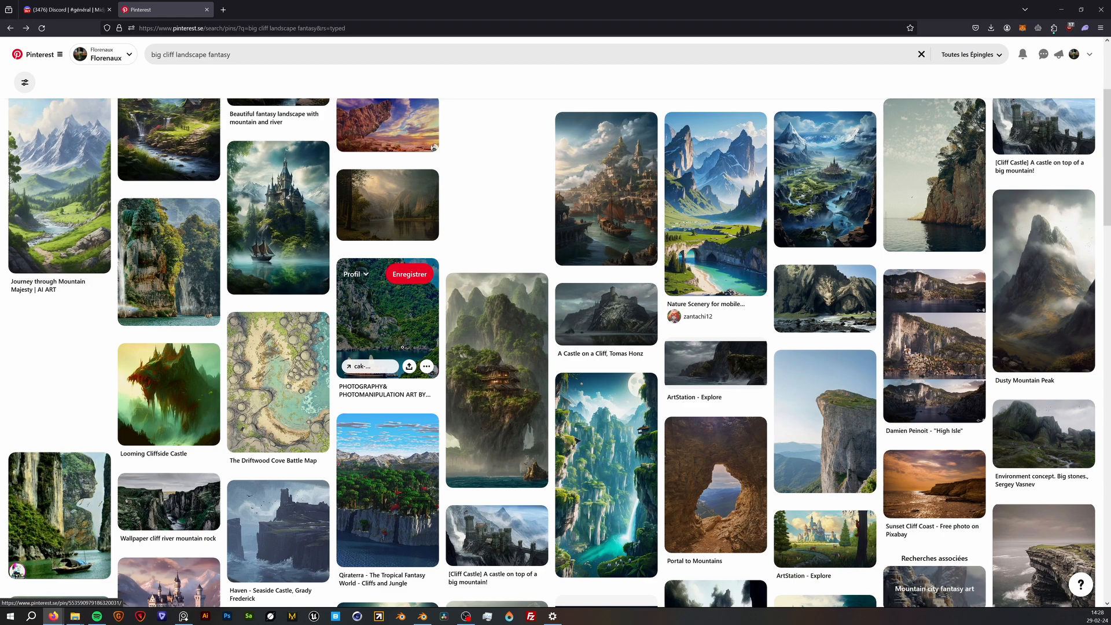
{"action": "scroll", "scroll_direction": "up", "scroll_amount": 3}
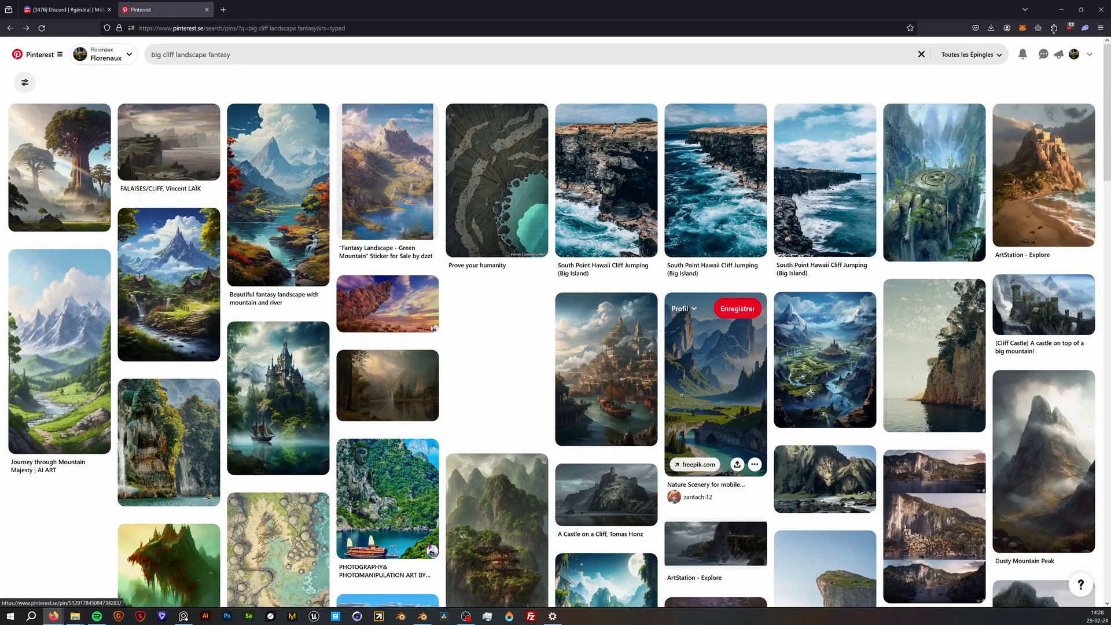
Step: Open the blue mountain lake Nature Scenery pin for the reference board
{"action": "left_click", "coordinate": [716, 384]}
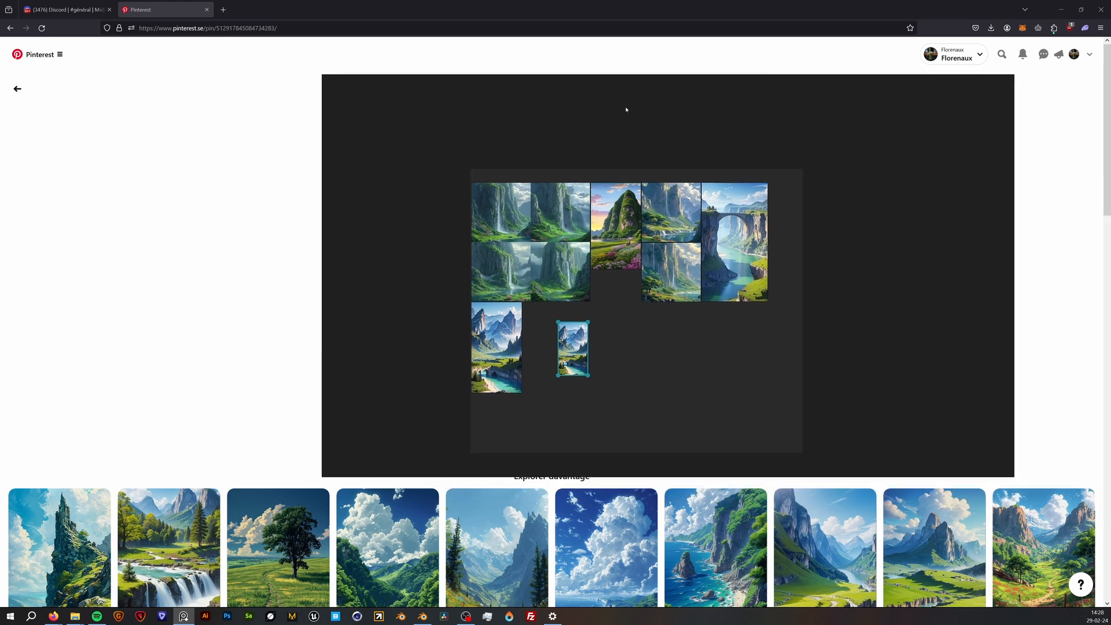
{"action": "mouse_move", "coordinate": [589, 342]}
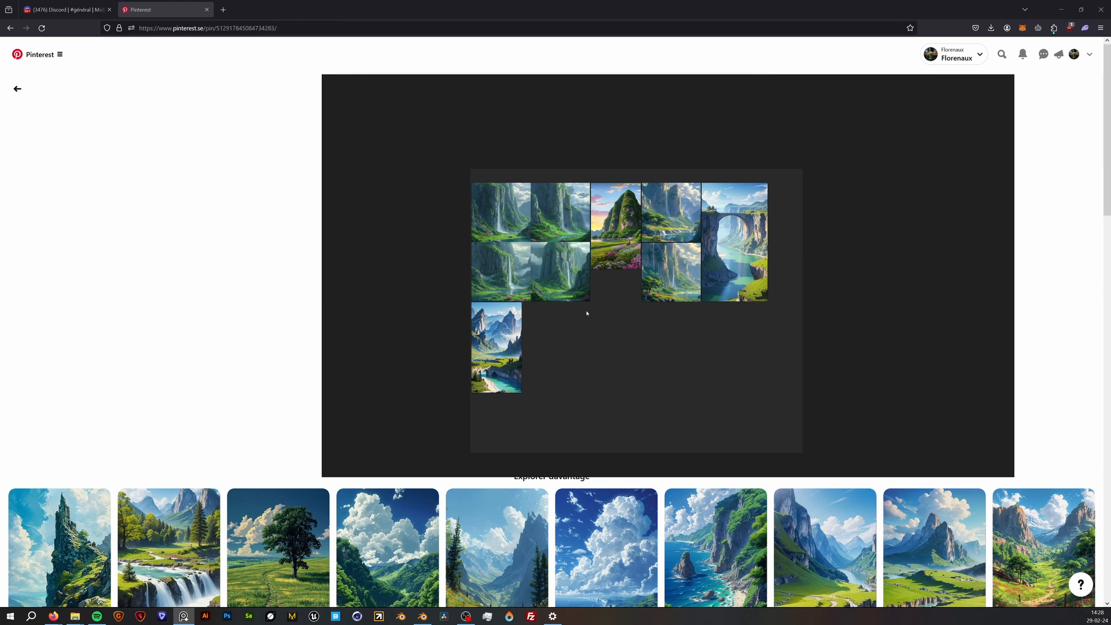
{"action": "mouse_move", "coordinate": [631, 305]}
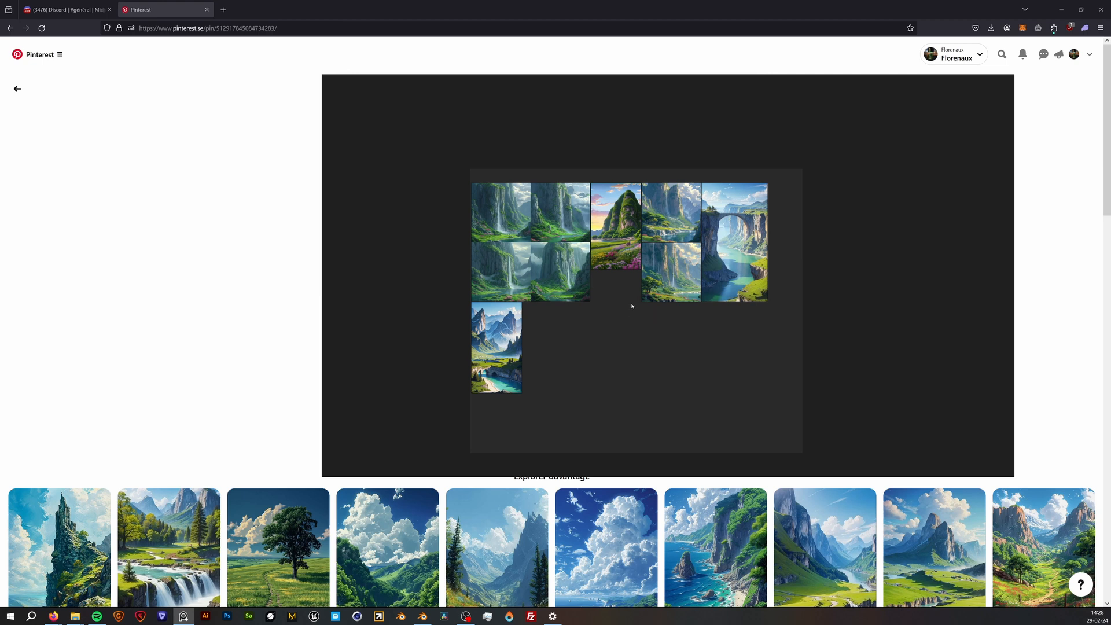
{"action": "mouse_move", "coordinate": [472, 233]}
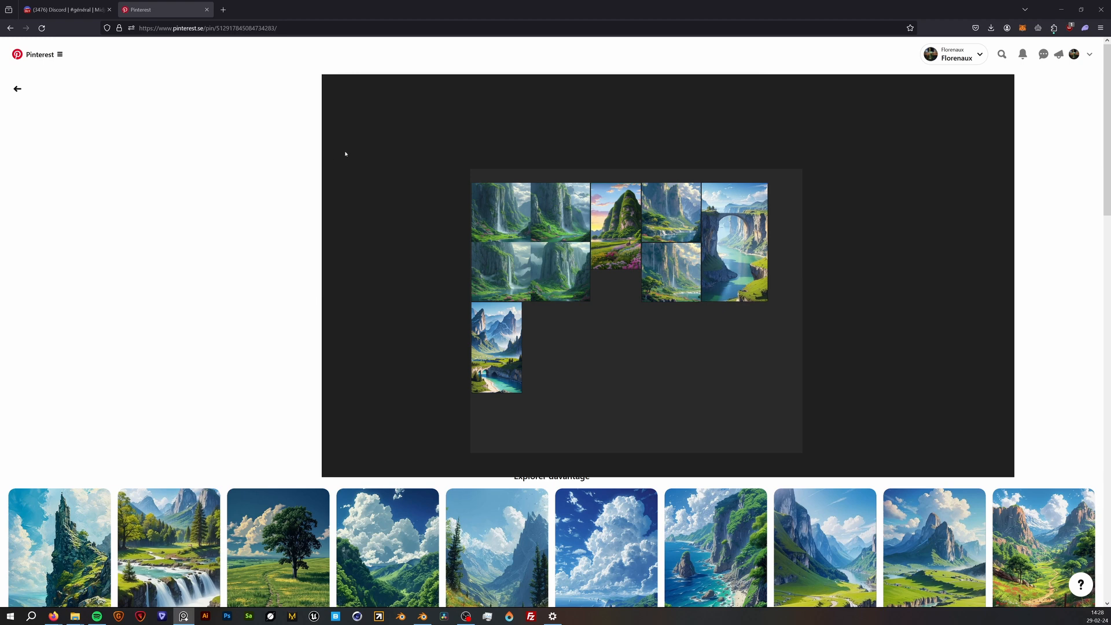
Step: Show the Midjourney channel and inspect the posted green mountain screenshot enlarged
{"action": "left_click", "coordinate": [63, 10]}
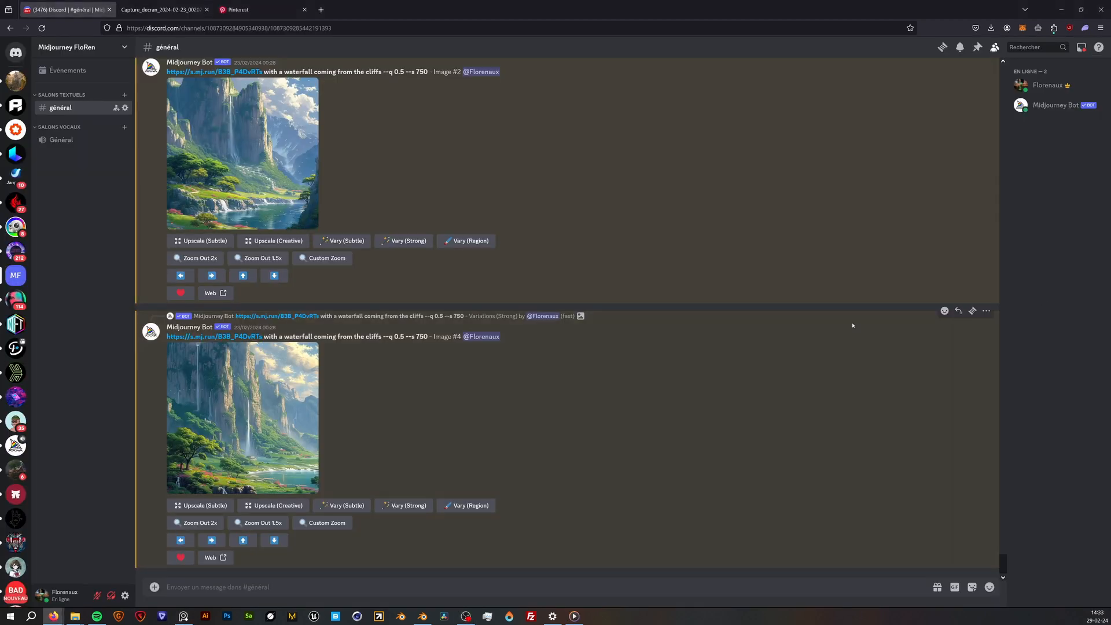
{"action": "mouse_move", "coordinate": [409, 447]}
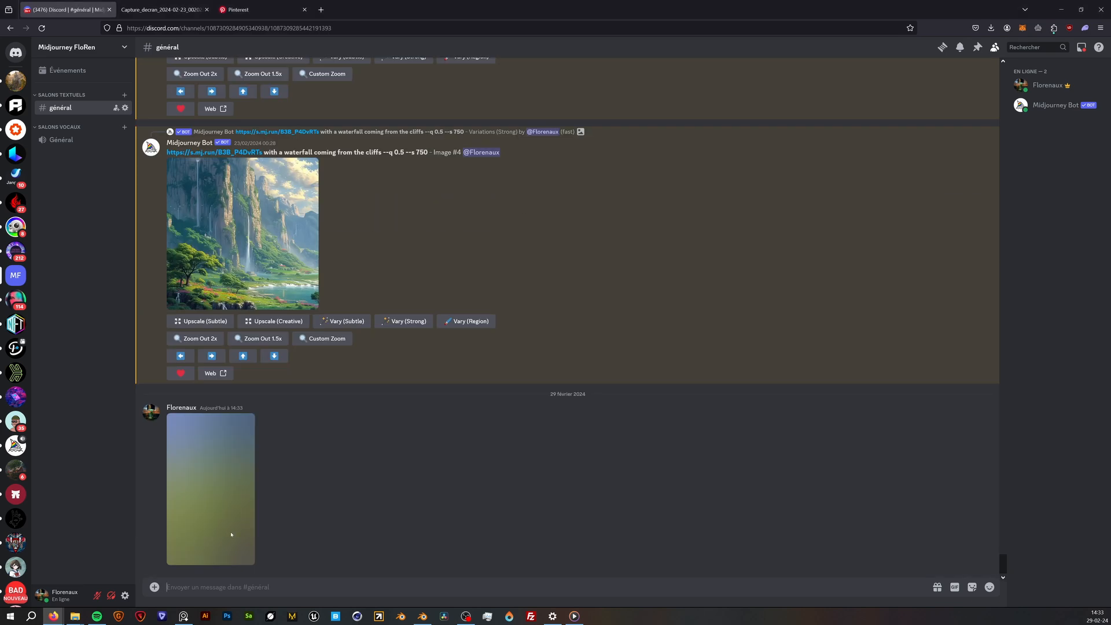
{"action": "left_click", "coordinate": [211, 489]}
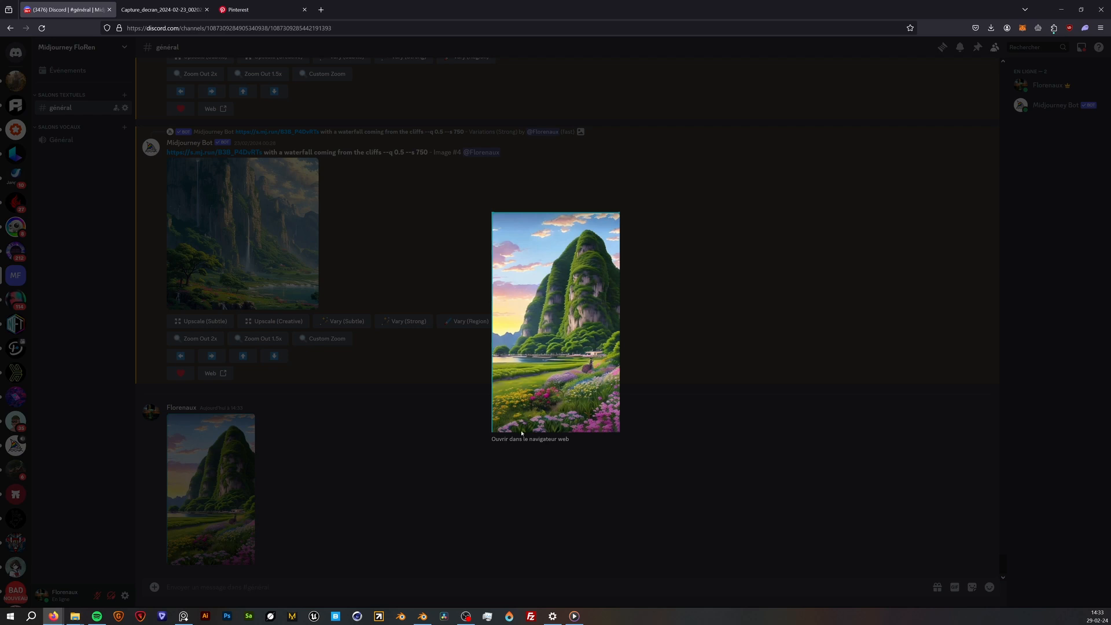
{"action": "left_click", "coordinate": [529, 439]}
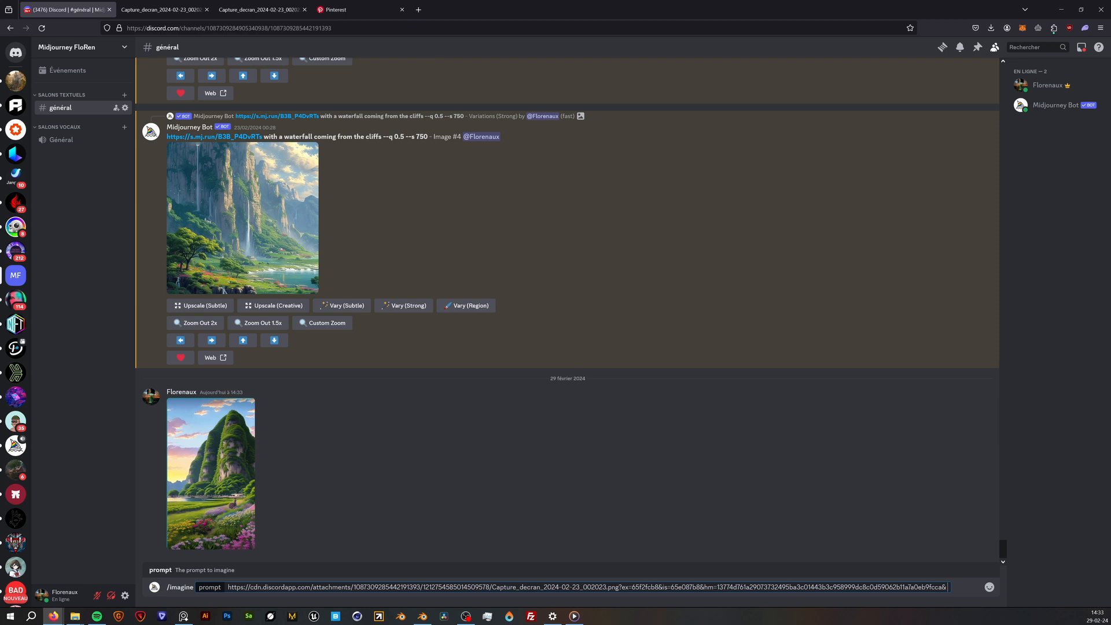
Step: Review the four-image big landscape grid and request strong variations of image 1 (V1)
{"action": "type", "text": "b"}
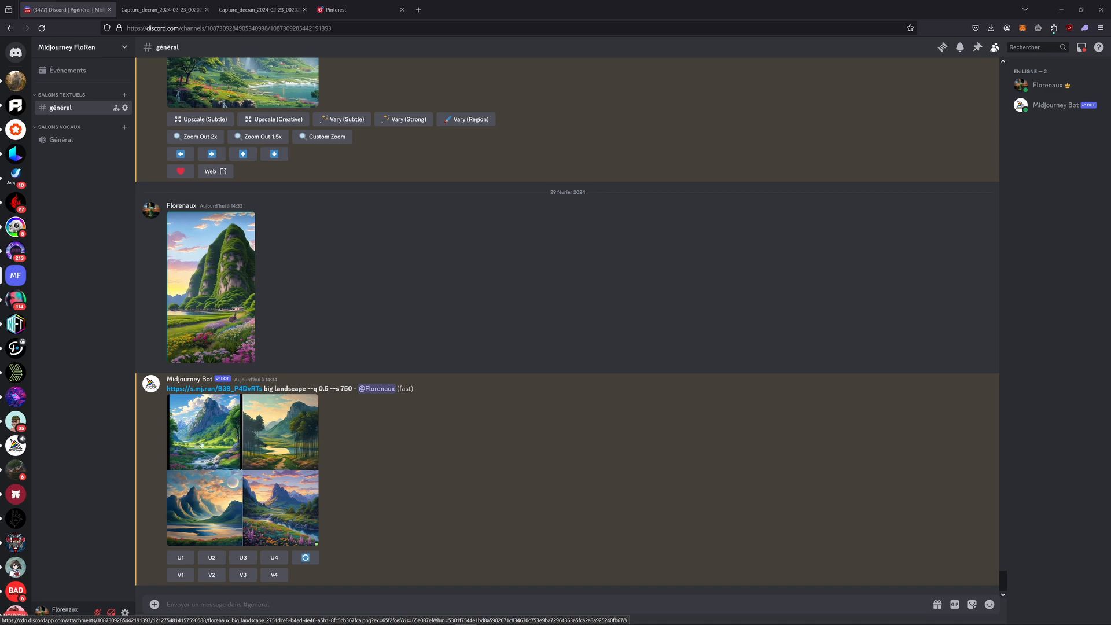
{"action": "left_click", "coordinate": [241, 468]}
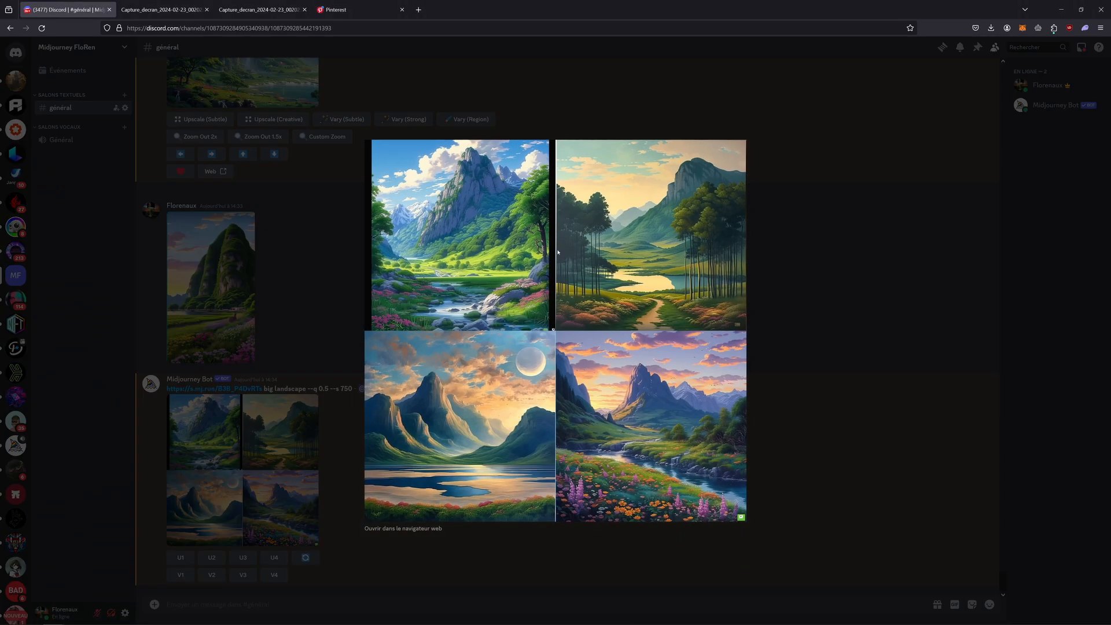
{"action": "mouse_move", "coordinate": [505, 383]}
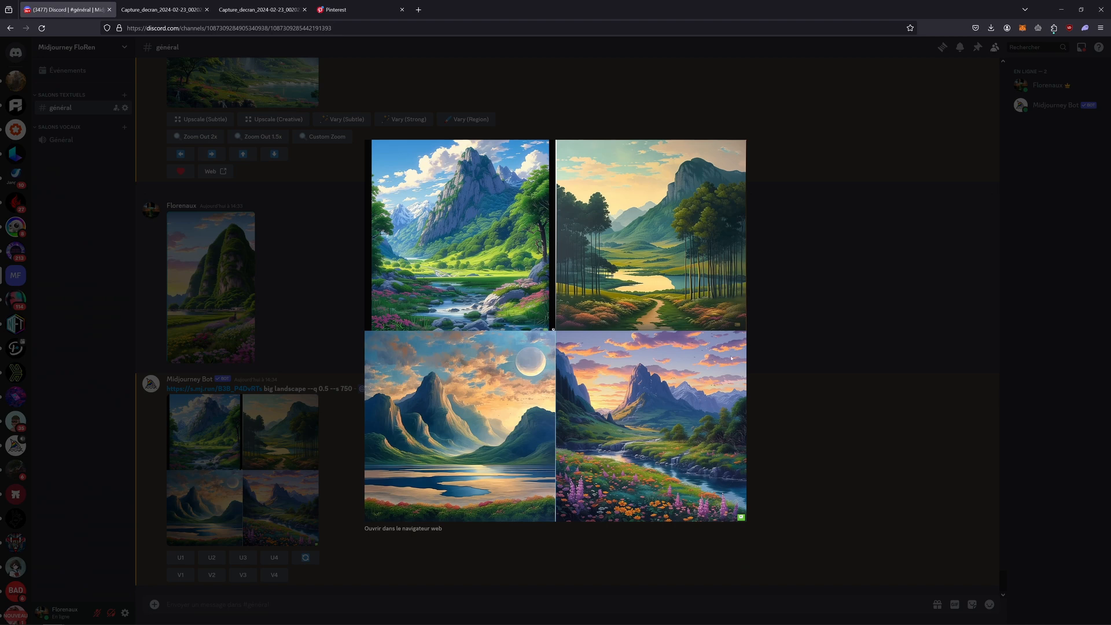
{"action": "mouse_move", "coordinate": [794, 412]}
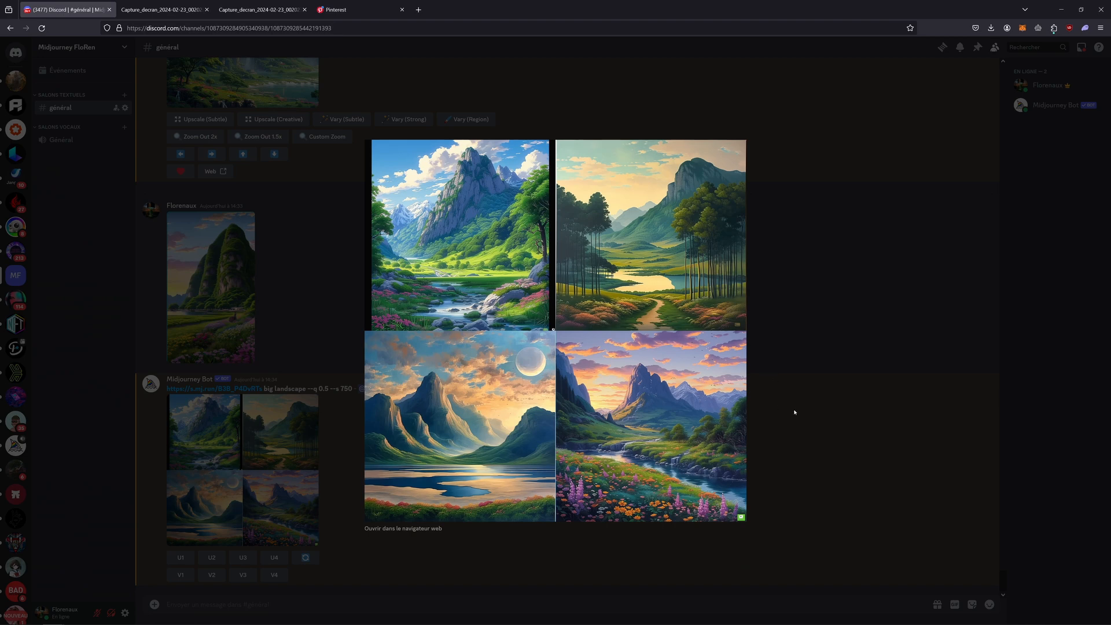
{"action": "left_click", "coordinate": [795, 412]}
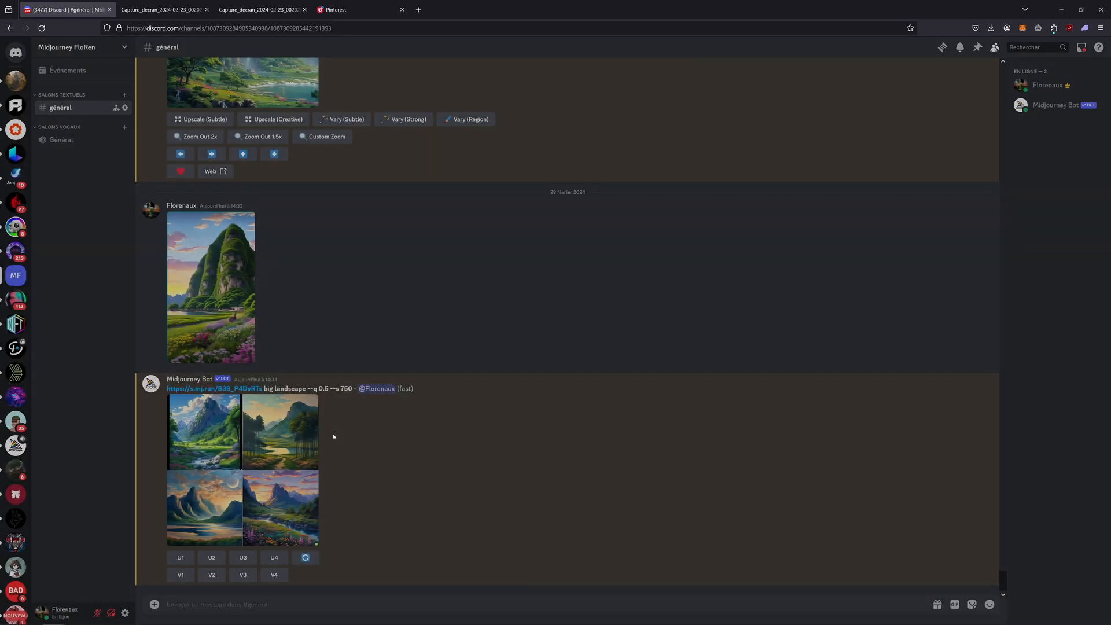
{"action": "mouse_move", "coordinate": [288, 463]}
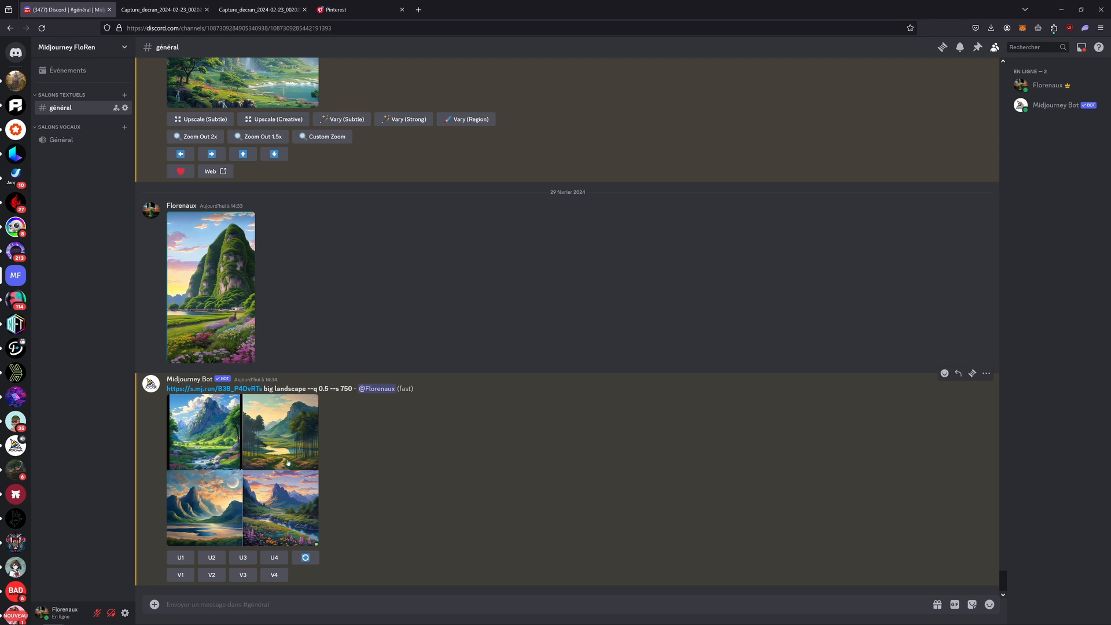
{"action": "mouse_move", "coordinate": [223, 464]}
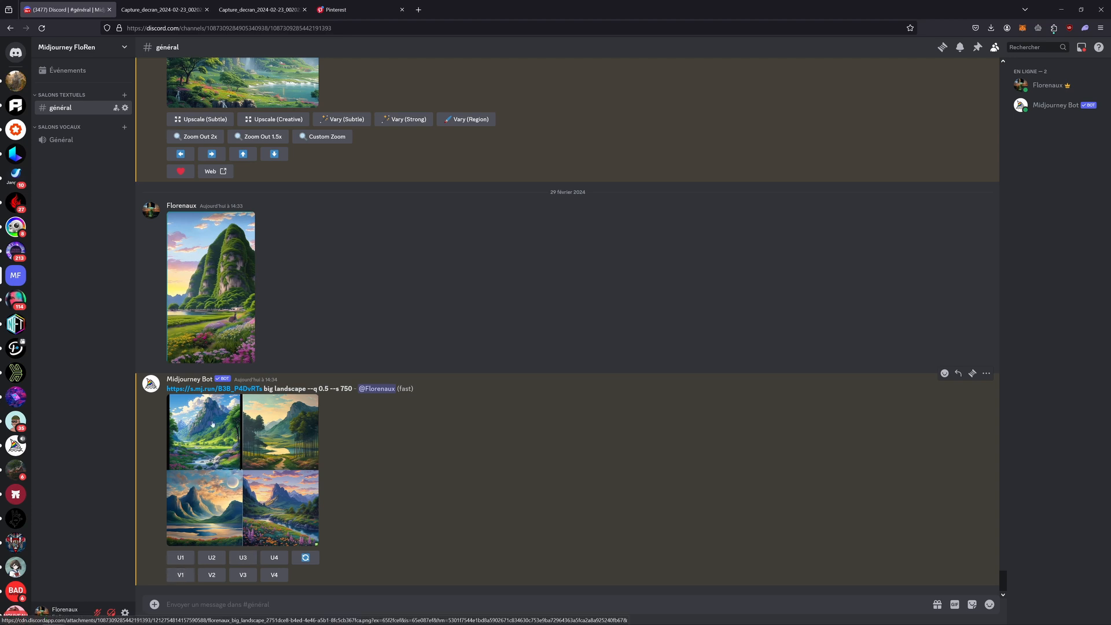
{"action": "left_click", "coordinate": [180, 575]}
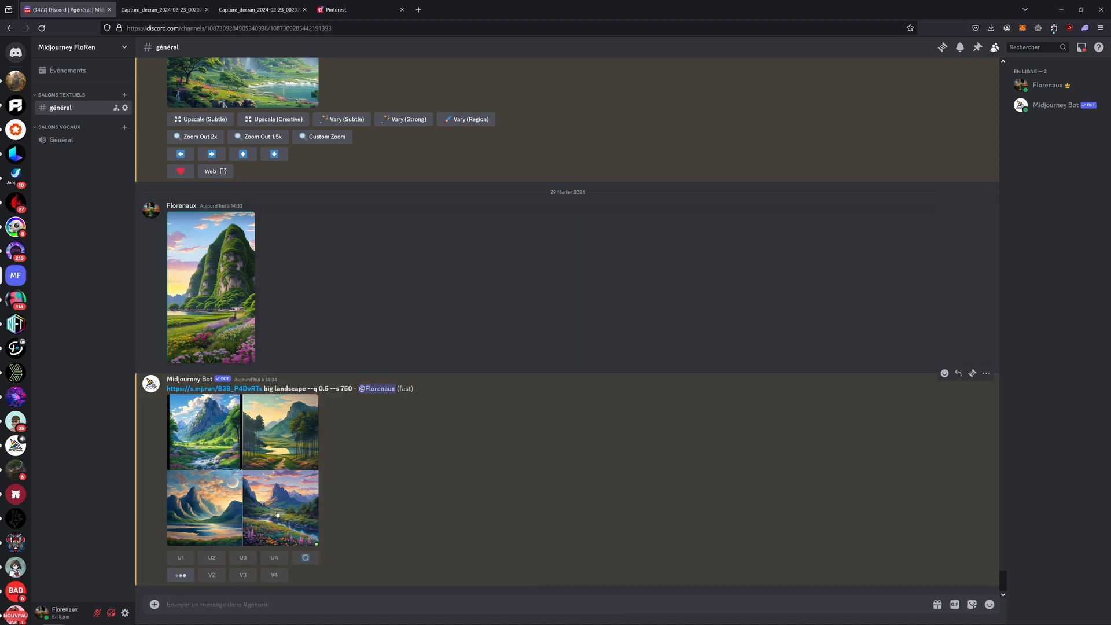
{"action": "left_click", "coordinate": [181, 506]}
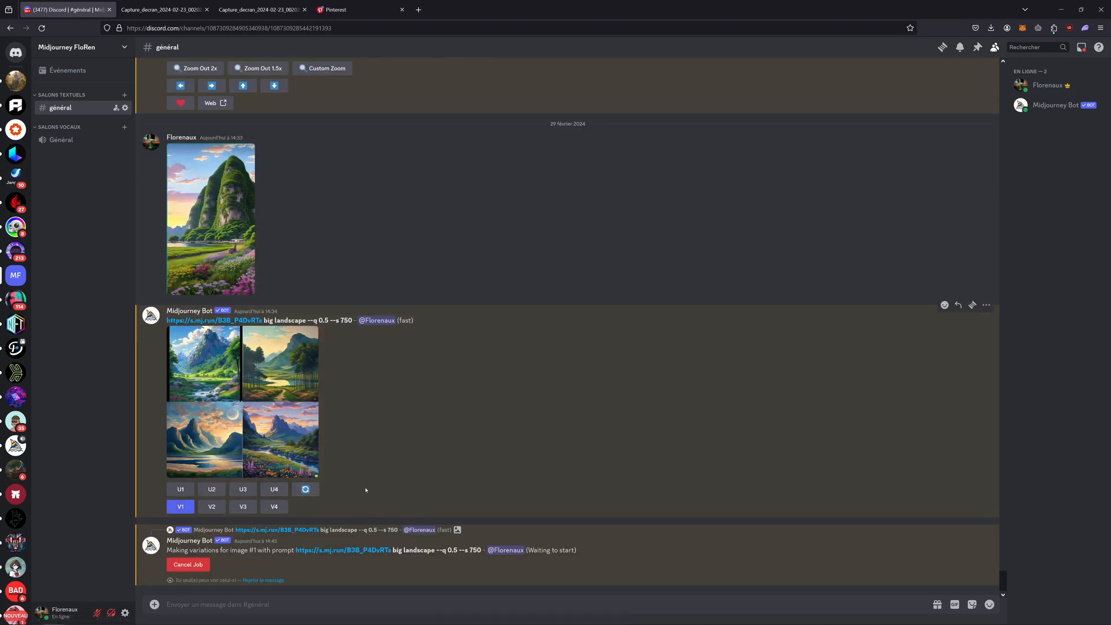
{"action": "mouse_move", "coordinate": [409, 463]}
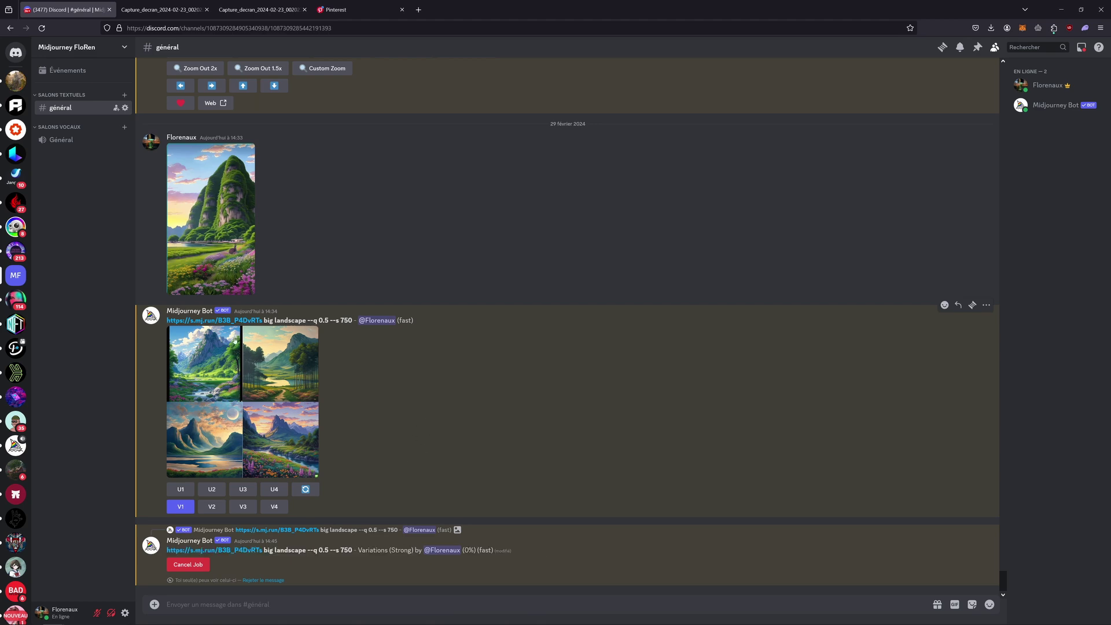
Step: Enlarge the waterfall cliffs render in the image viewer
{"action": "left_click", "coordinate": [241, 241]}
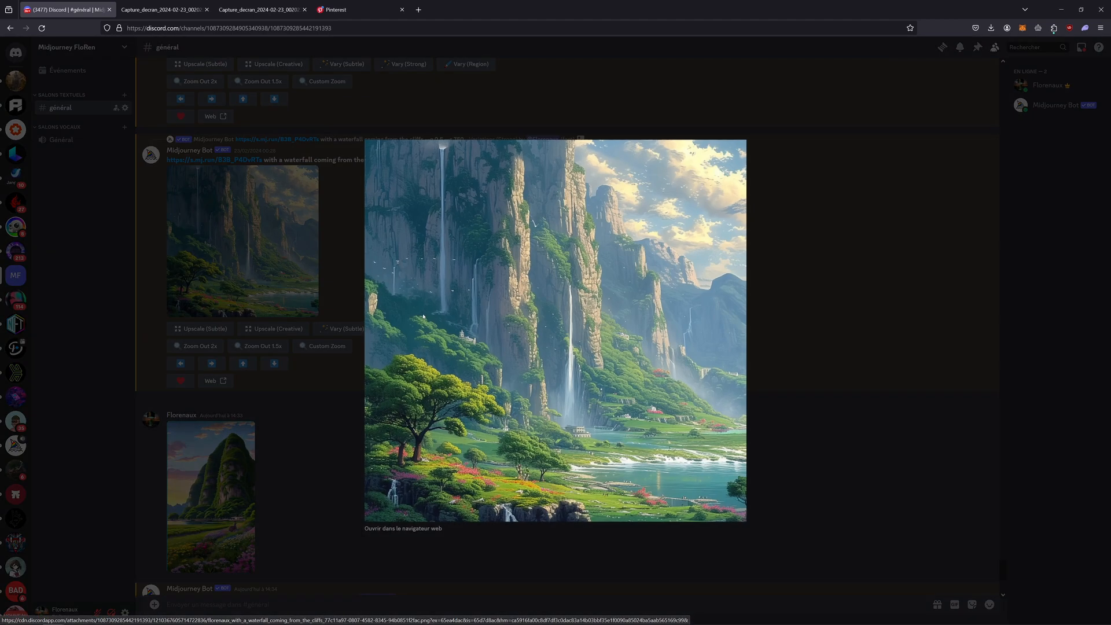
{"action": "mouse_move", "coordinate": [494, 152]}
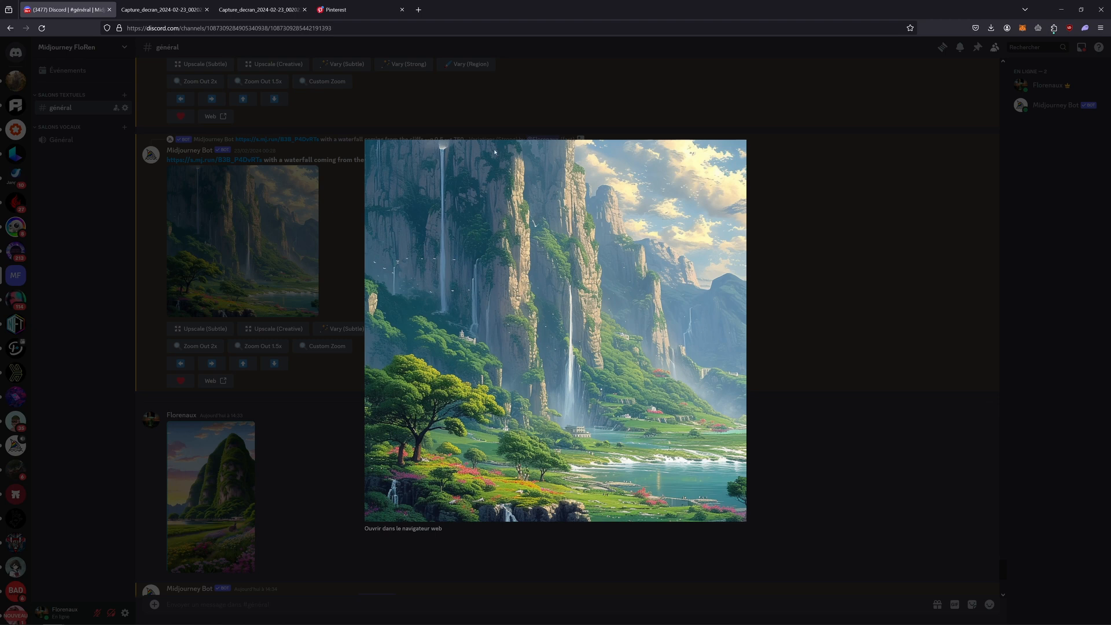
{"action": "mouse_move", "coordinate": [563, 150]}
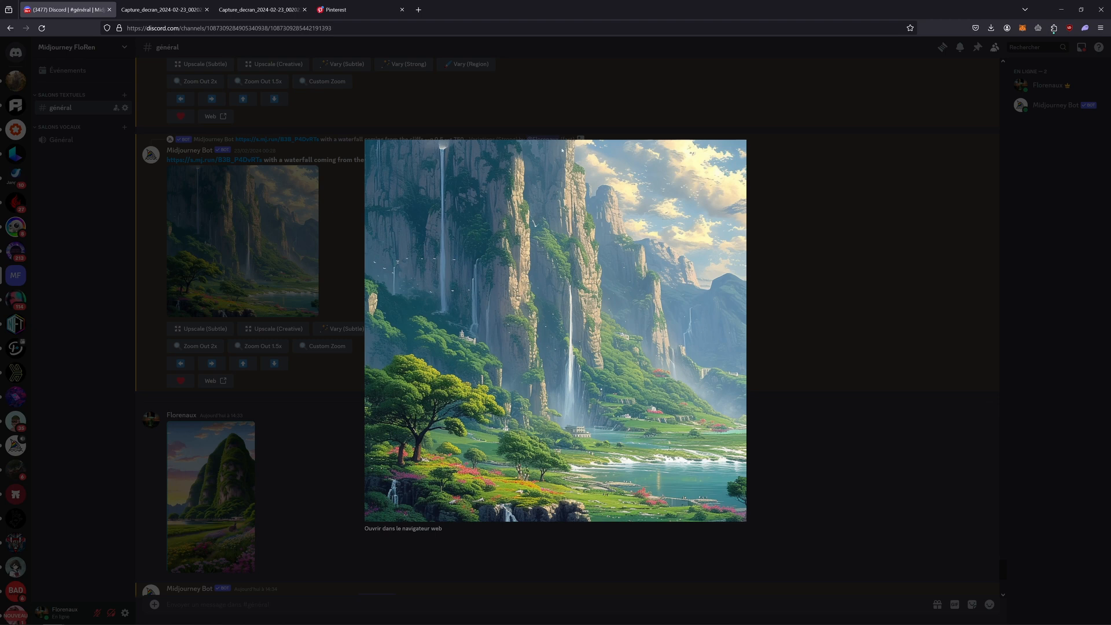
{"action": "mouse_move", "coordinate": [417, 176]}
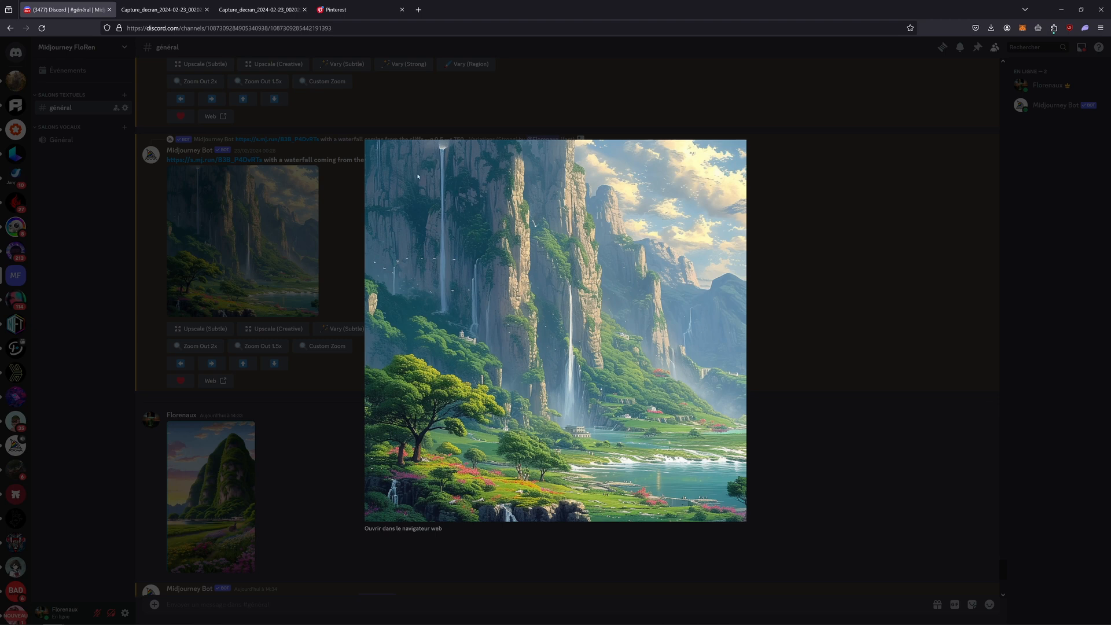
{"action": "mouse_move", "coordinate": [495, 162]}
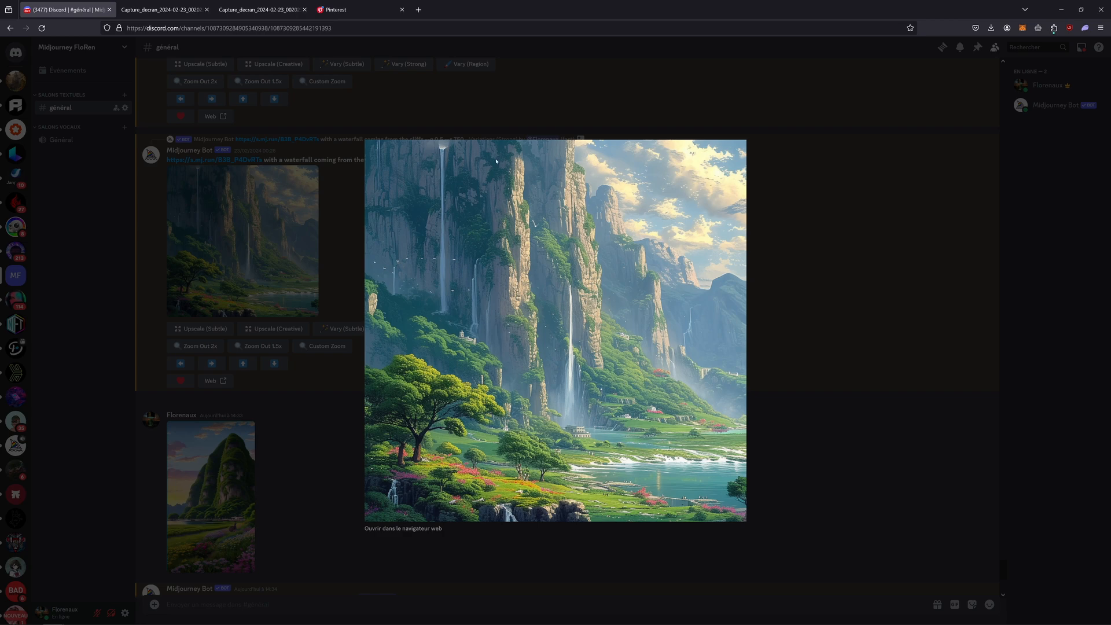
{"action": "mouse_move", "coordinate": [506, 184]}
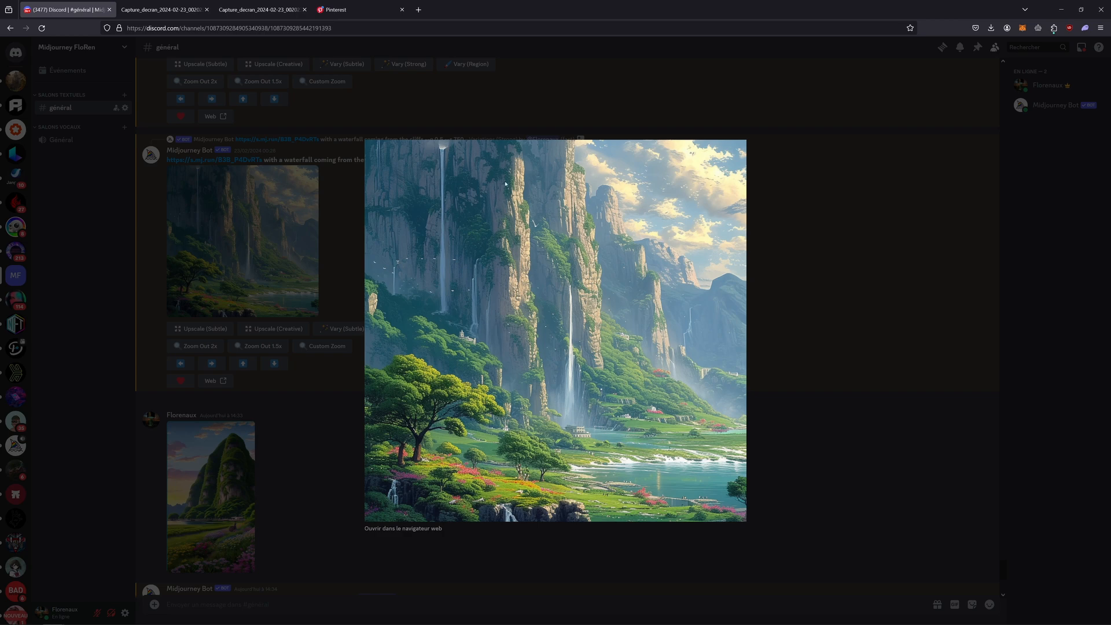
{"action": "mouse_move", "coordinate": [523, 201]}
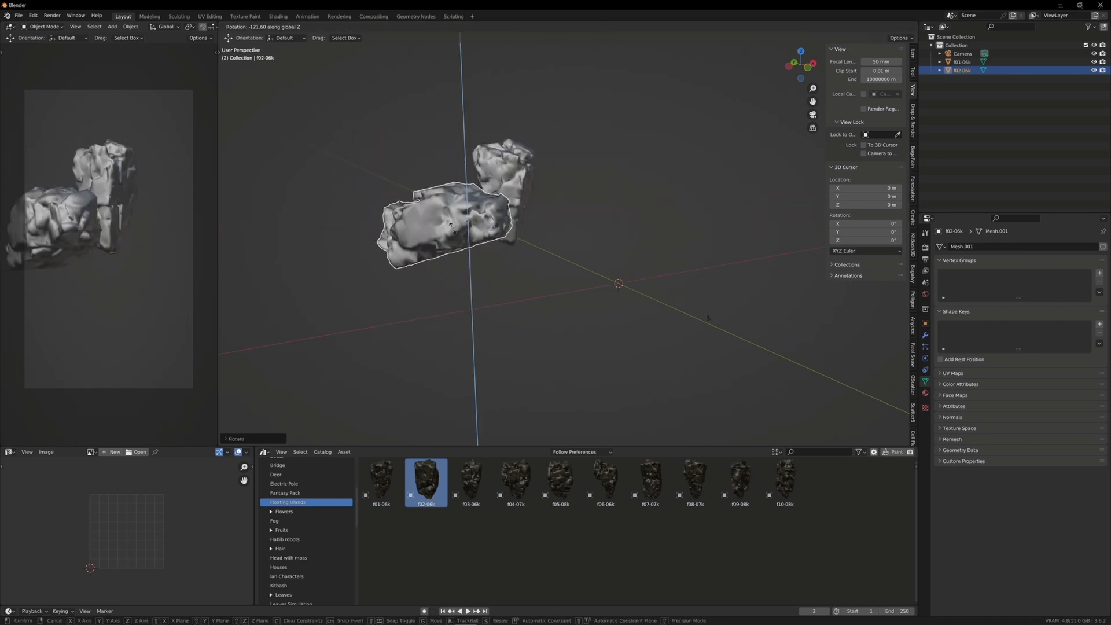
Step: Create a new collection in the Outliner for the cliff rock assets
{"action": "right_click", "coordinate": [961, 70]}
{"action": "type", "text": "Soil/water"}
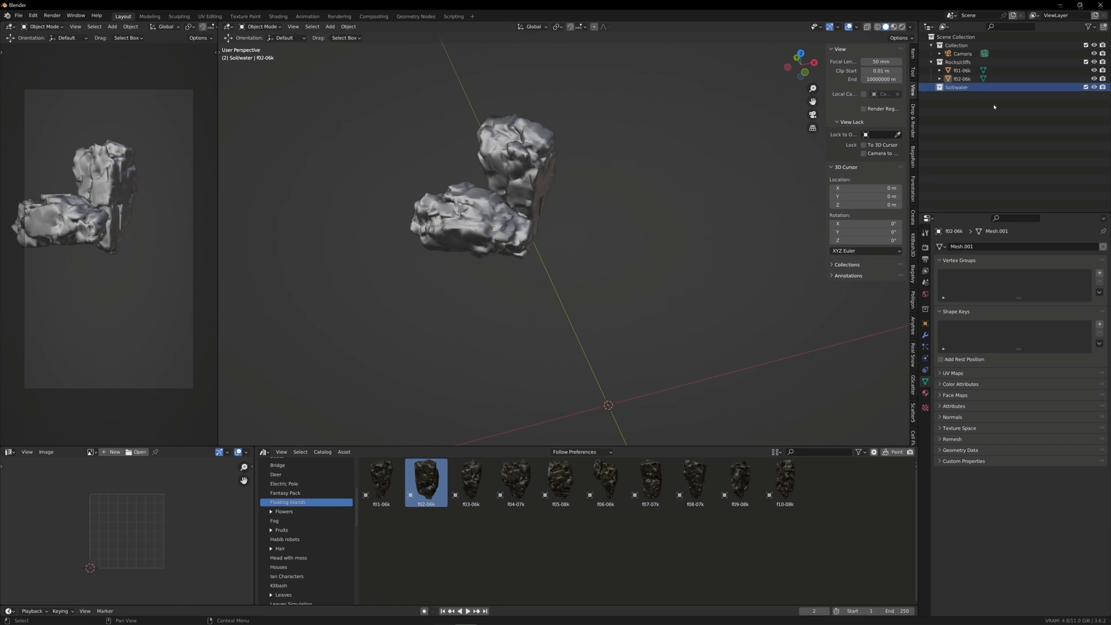
{"action": "left_click", "coordinate": [963, 54]}
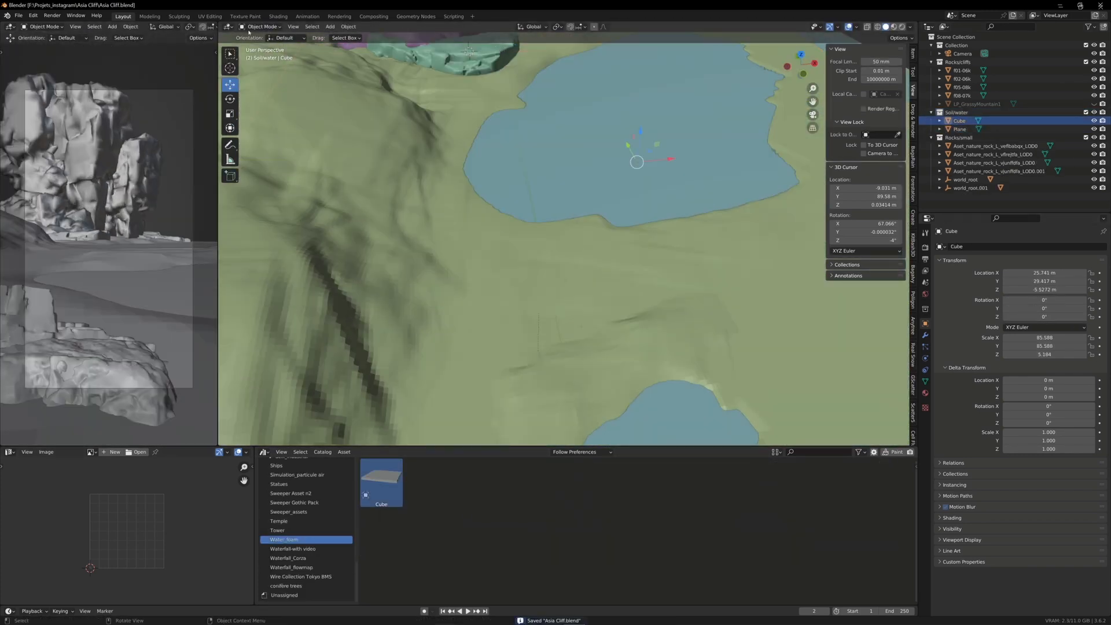
Step: Select the ground Plane and sculpt rolling hills in Sculpt Mode with Clay Strips
{"action": "left_click", "coordinate": [961, 128]}
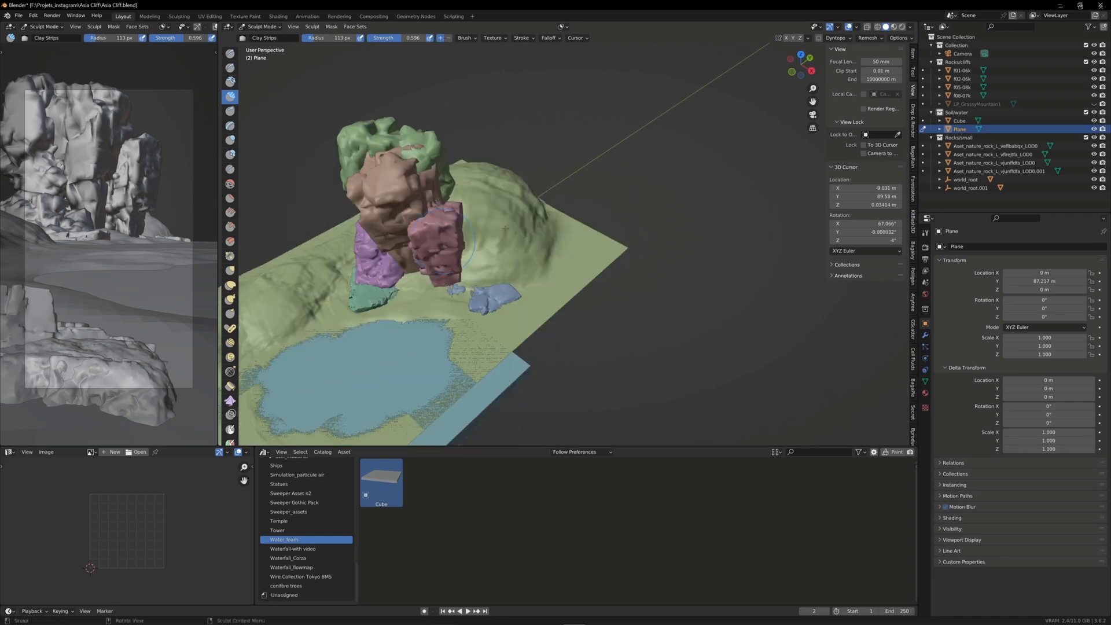
{"action": "left_click", "coordinate": [263, 27]}
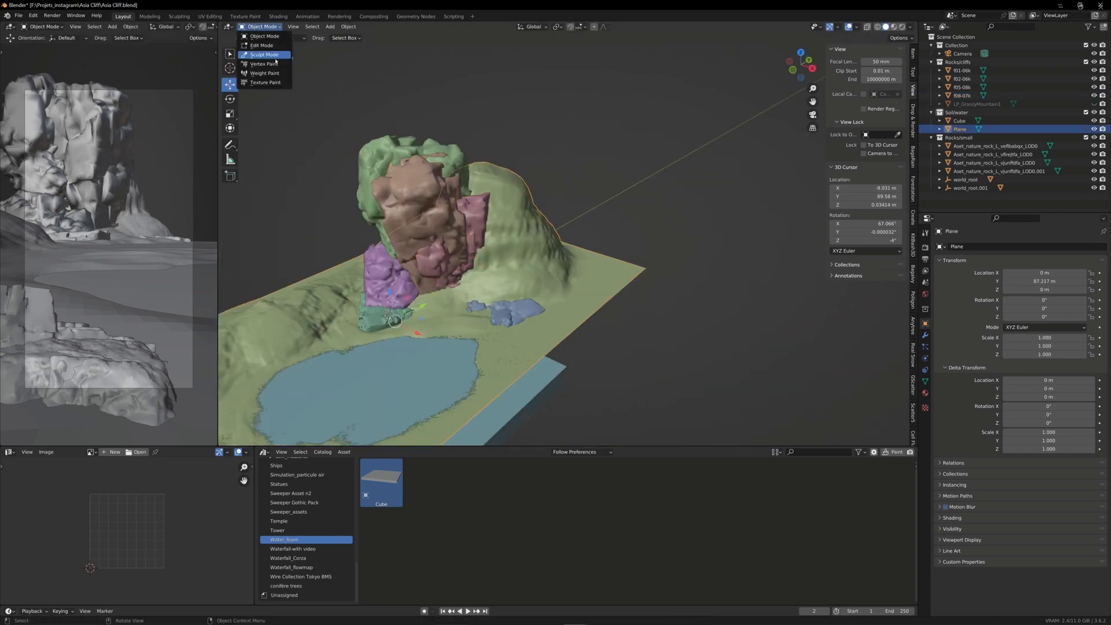
{"action": "left_click", "coordinate": [264, 54]}
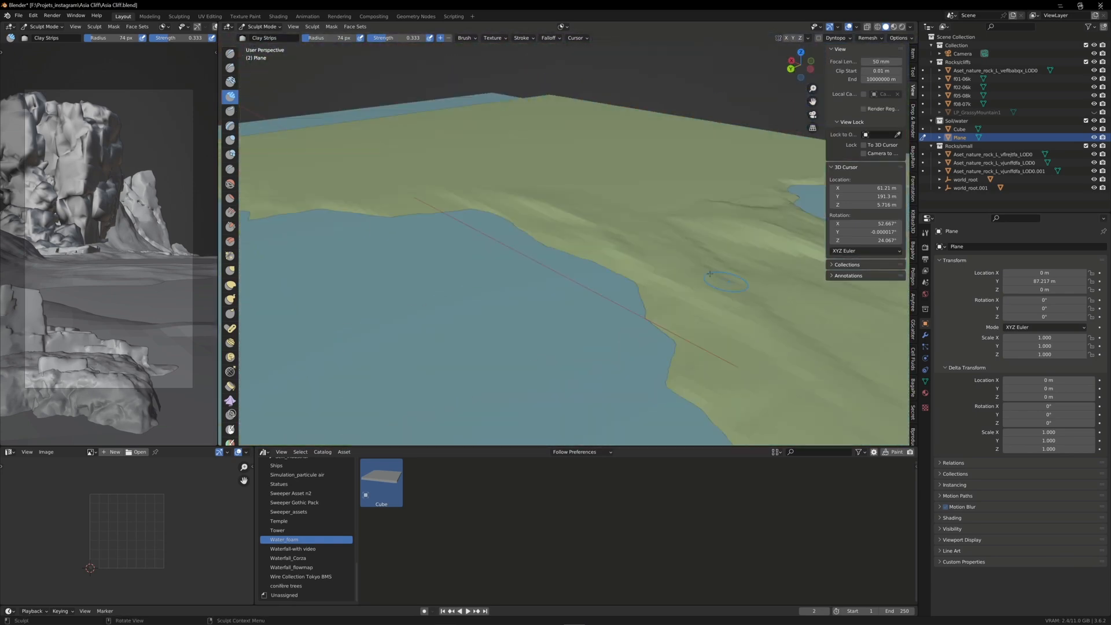
{"action": "left_click", "coordinate": [555, 606]}
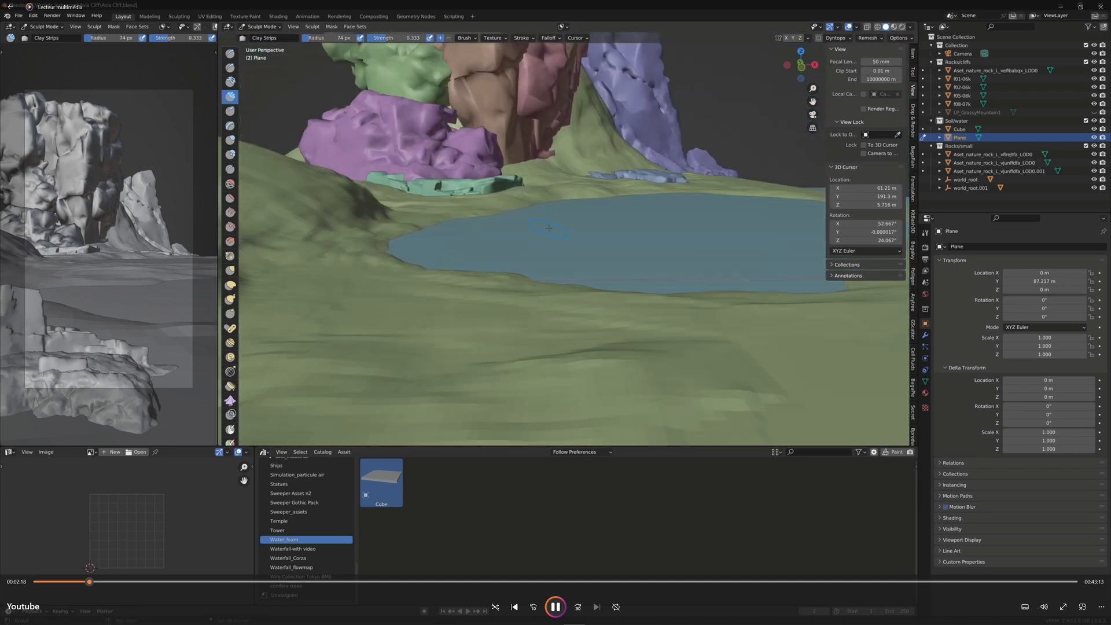